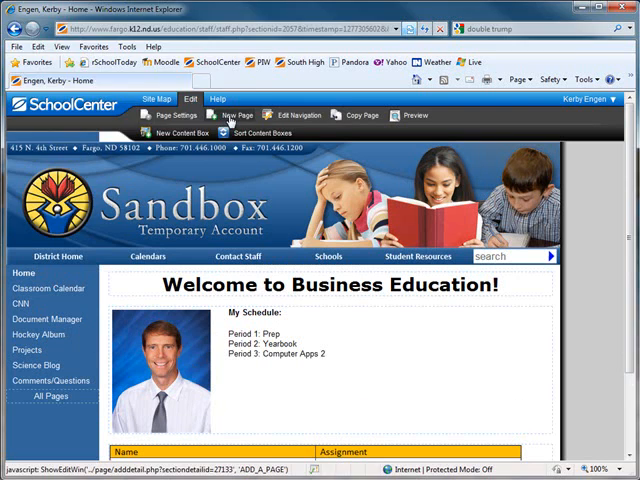
# Step: Add a Useful Links page type to the teacher site, keeping the title Useful Links
pyautogui.click(226, 116)
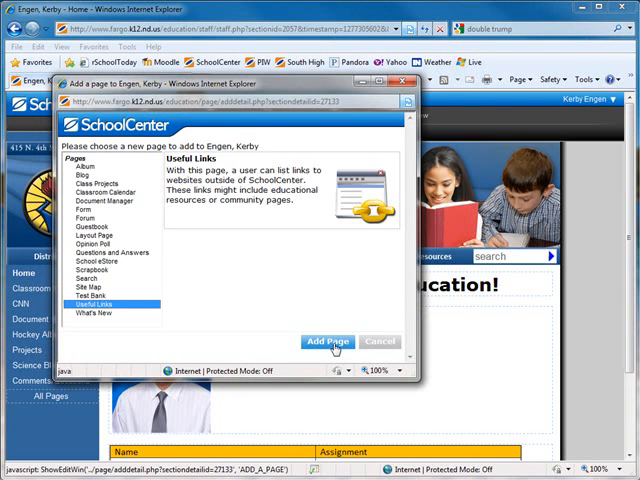
pyautogui.click(324, 340)
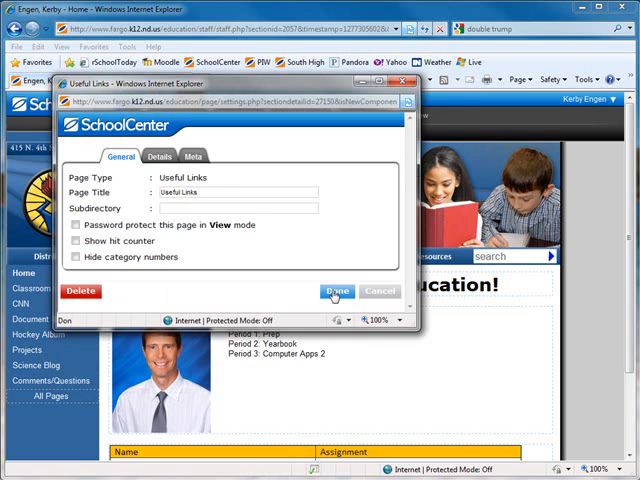
pyautogui.click(336, 292)
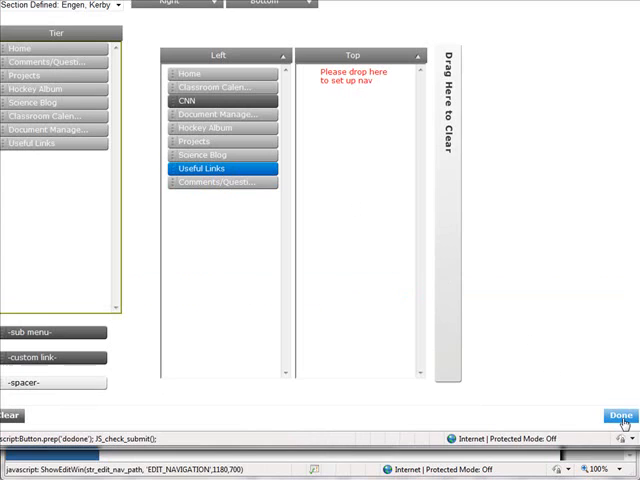
# Step: Create a new link category titled Unit One Resources on the Useful Links page
pyautogui.click(620, 416)
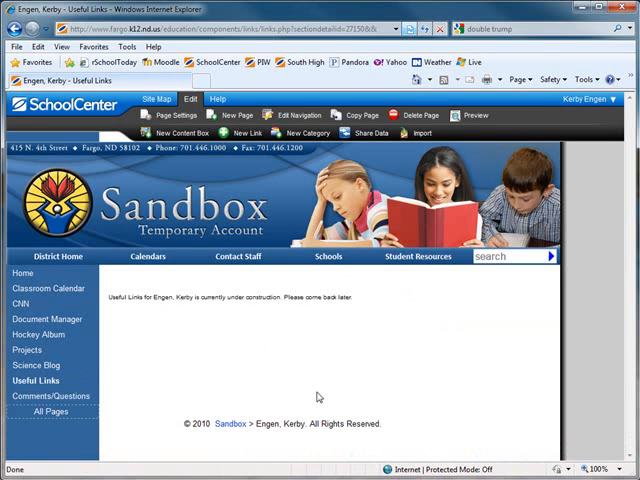
pyautogui.moveTo(248, 350)
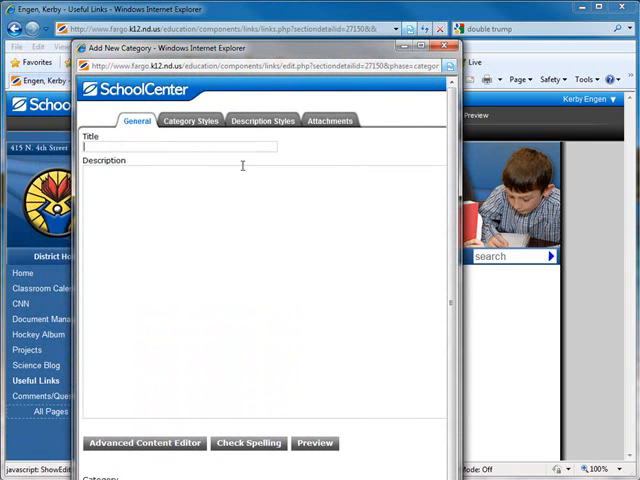
pyautogui.write('Unit One Re')
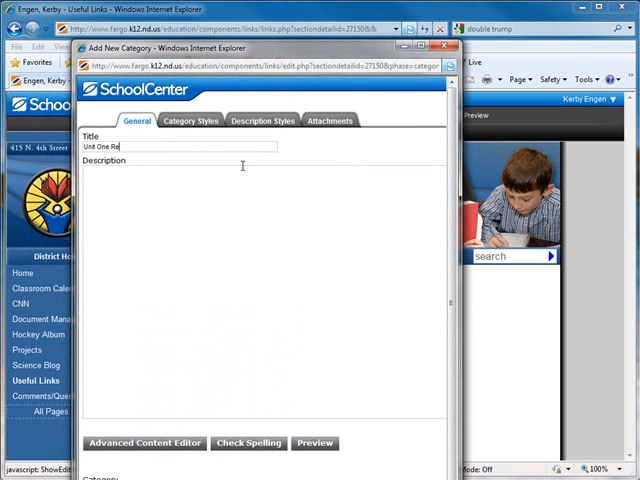
pyautogui.write('sources')
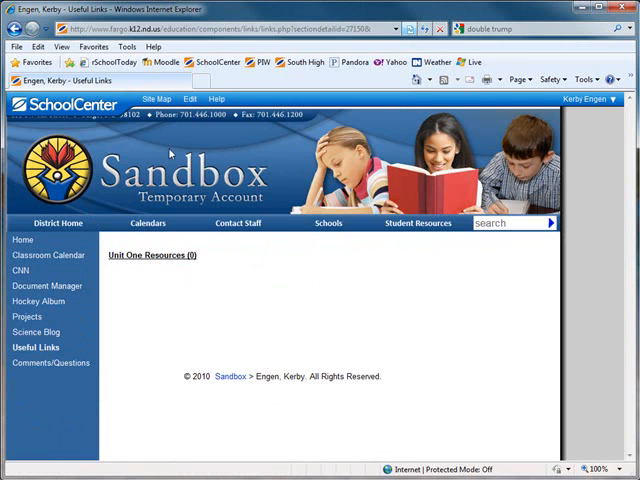
# Step: Create a second category titled Unit Two Resources, kept as Top Level
pyautogui.click(190, 100)
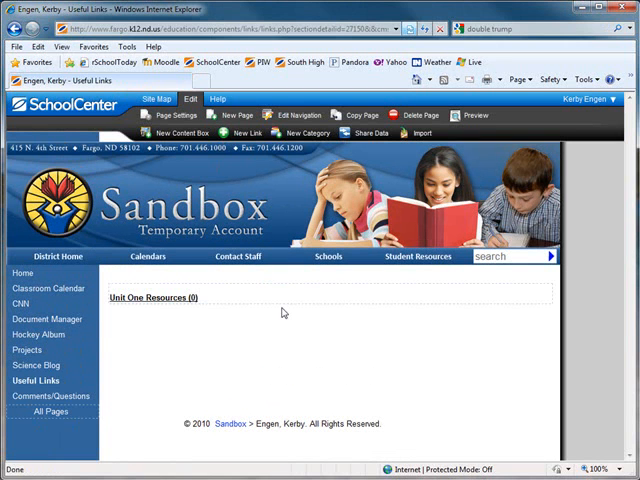
pyautogui.moveTo(192, 336)
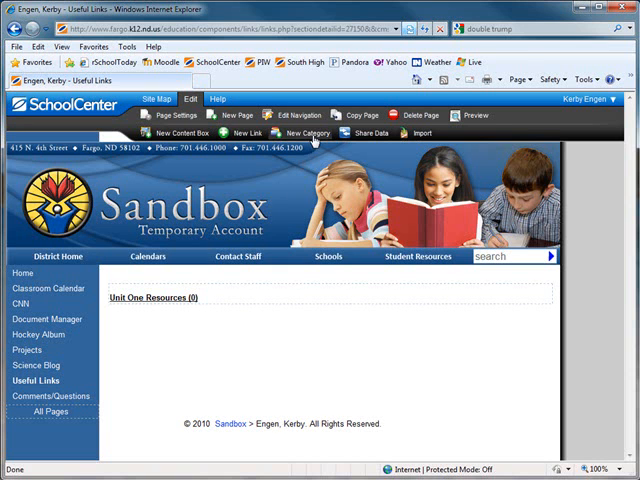
pyautogui.click(304, 132)
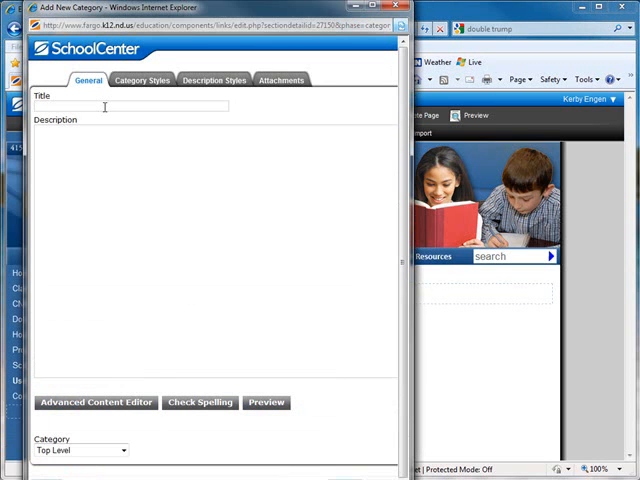
pyautogui.write('Unit Two')
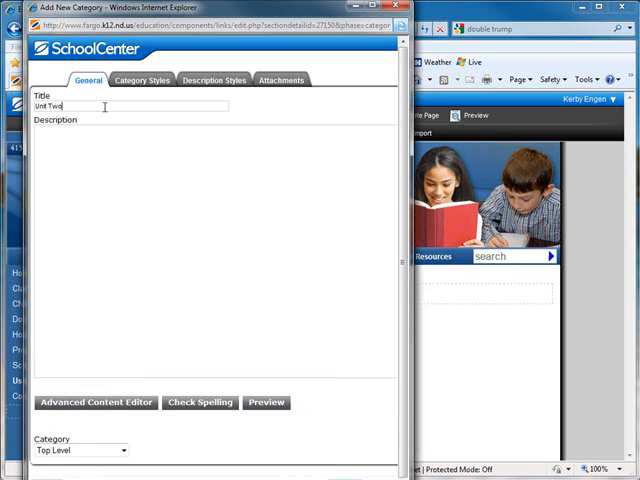
pyautogui.write('Resourc')
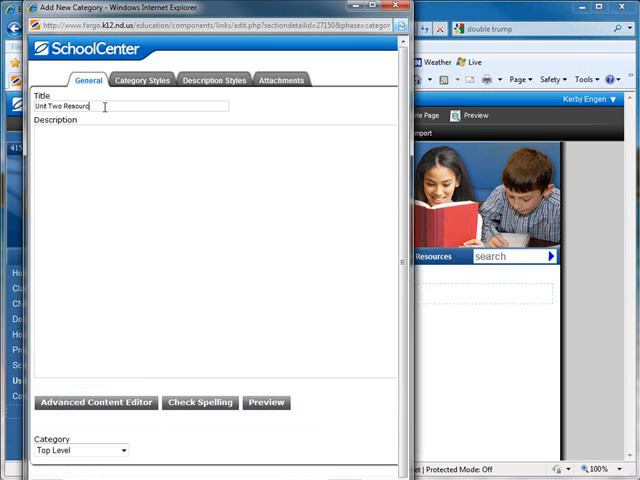
pyautogui.write('es')
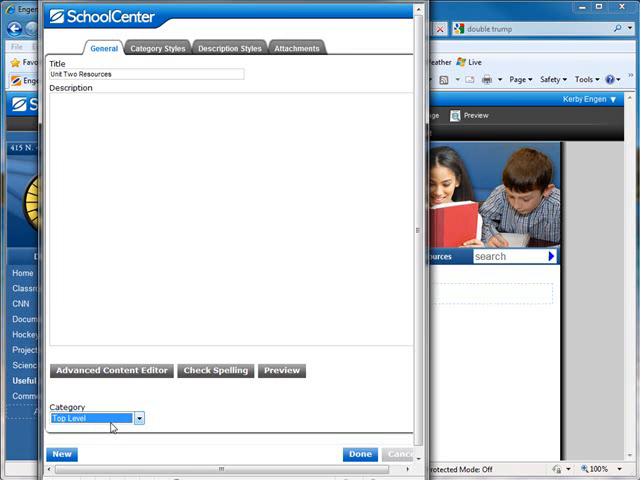
pyautogui.click(136, 418)
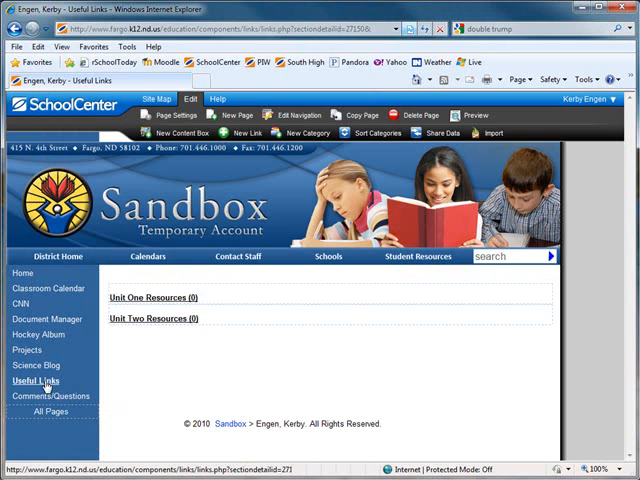
pyautogui.moveTo(162, 366)
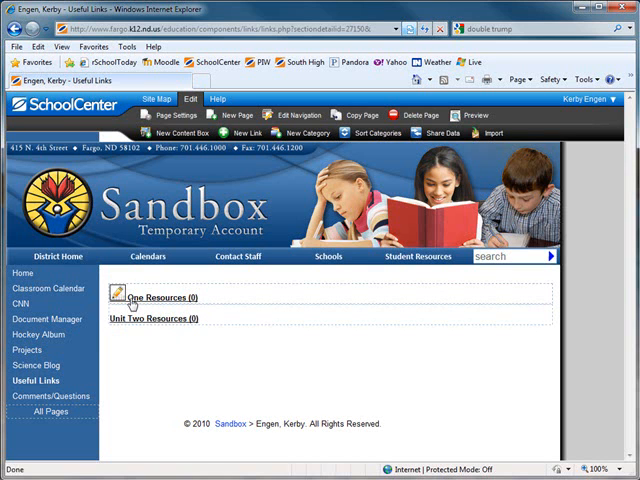
pyautogui.click(116, 292)
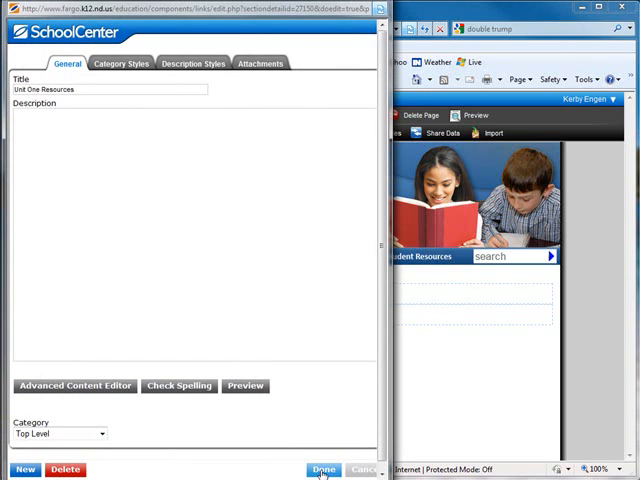
pyautogui.click(322, 468)
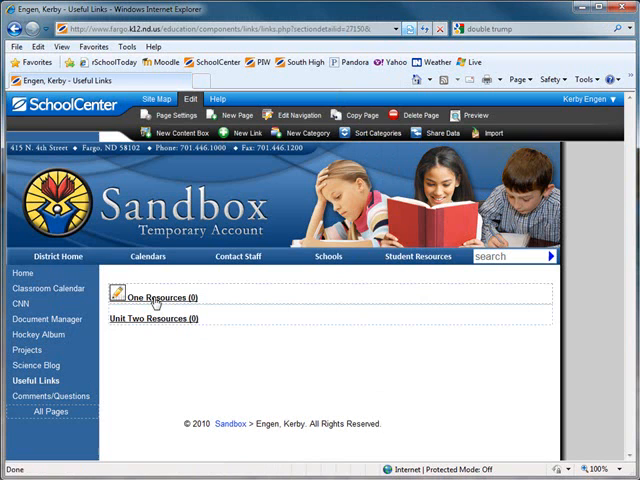
pyautogui.click(164, 296)
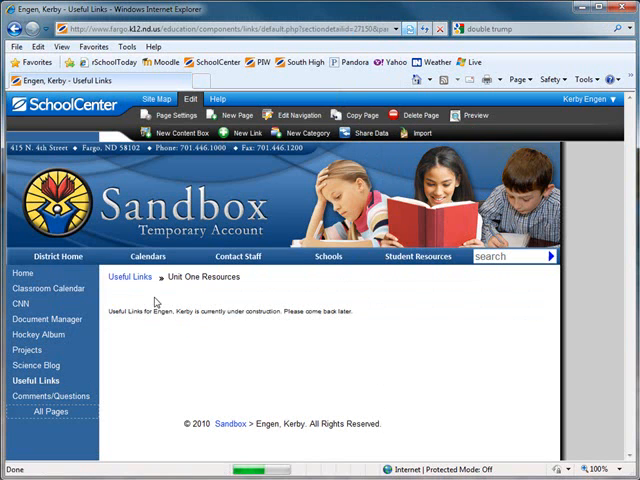
pyautogui.moveTo(264, 300)
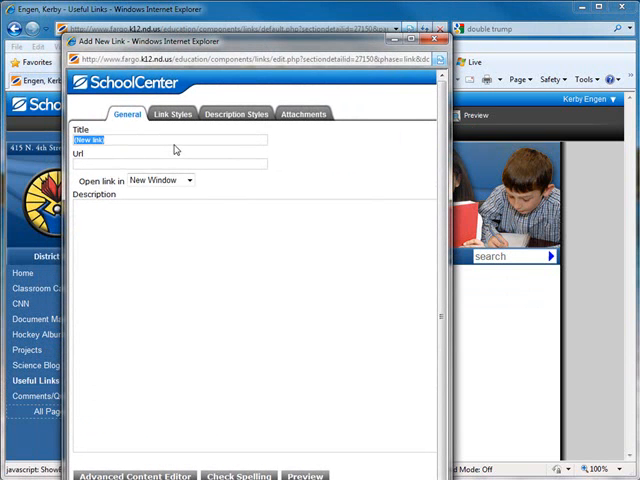
pyautogui.write('q')
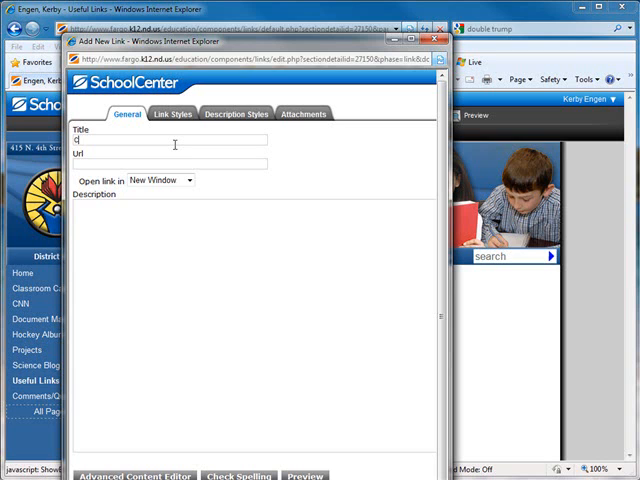
pyautogui.write('NN')
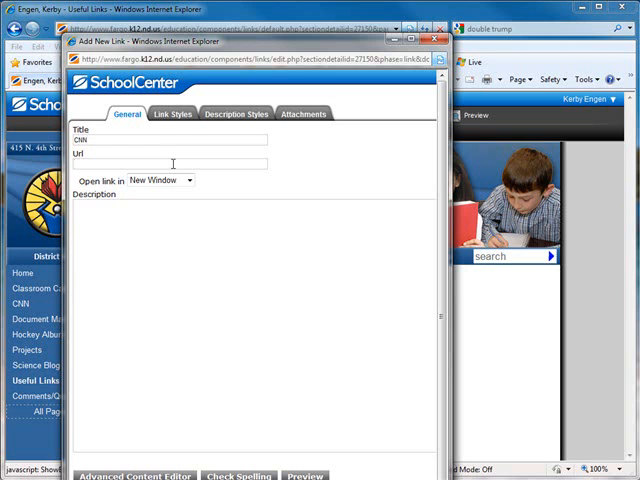
pyautogui.write('ww')
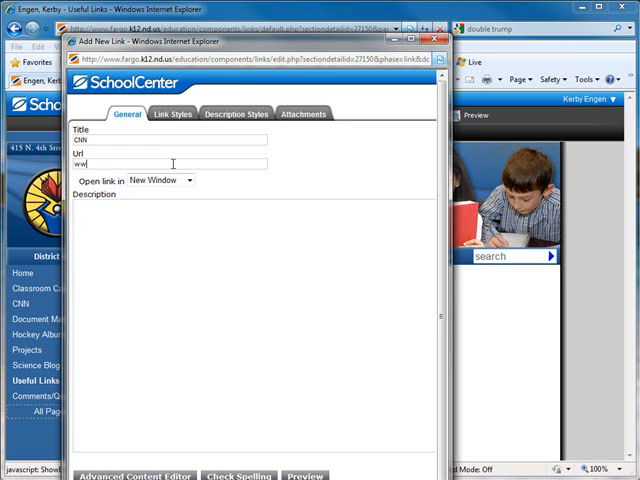
pyautogui.write('www.cnn.com')
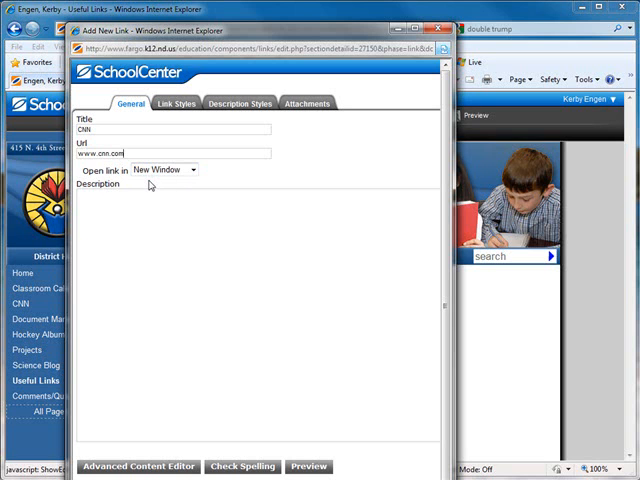
pyautogui.moveTo(316, 284)
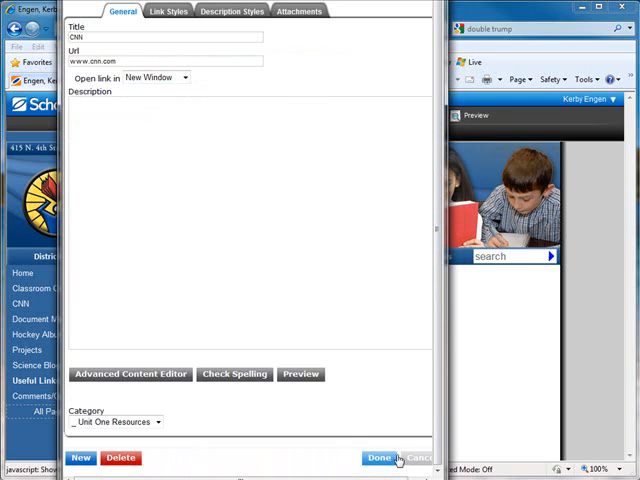
pyautogui.click(378, 456)
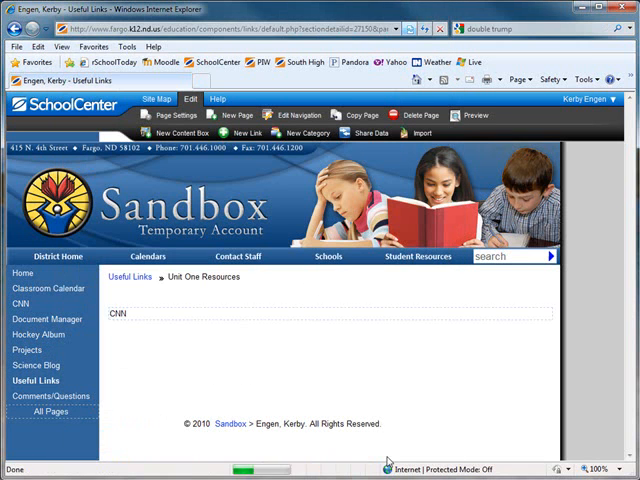
pyautogui.moveTo(148, 328)
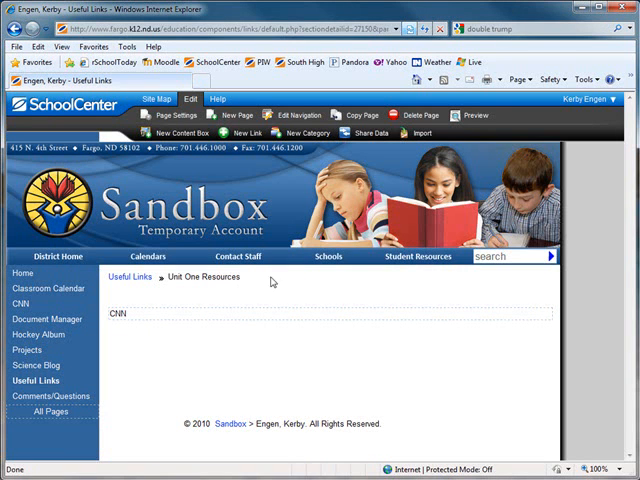
pyautogui.click(470, 114)
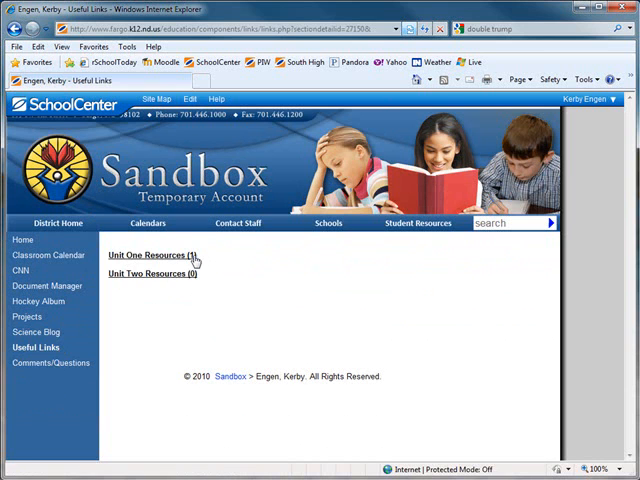
pyautogui.click(152, 256)
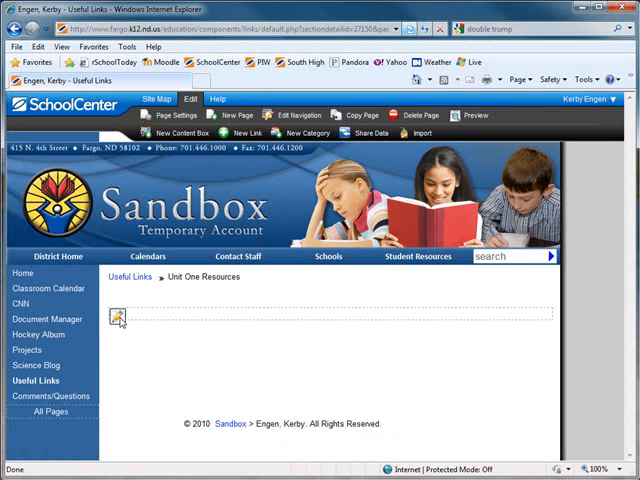
# Step: Give the CNN link the description "A great resource for current news." and return to the category list
pyautogui.click(120, 312)
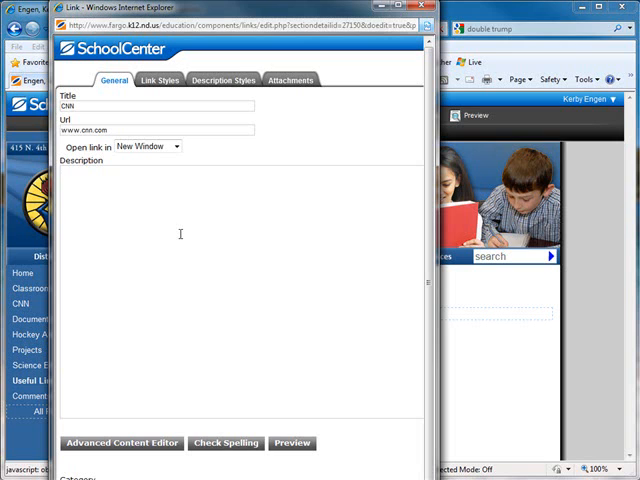
pyautogui.write('A great resource for current news.')
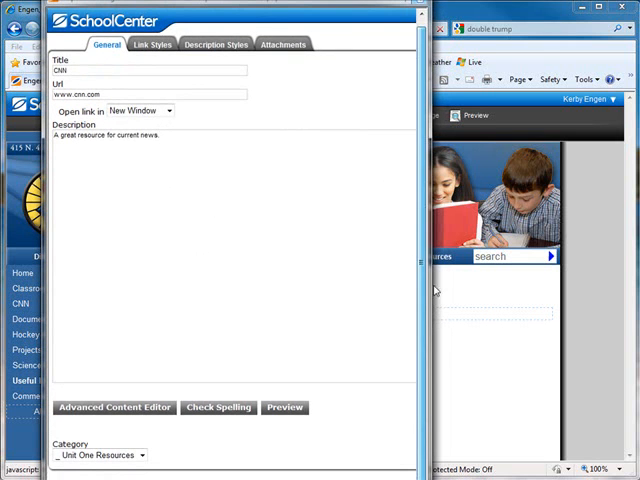
pyautogui.click(284, 408)
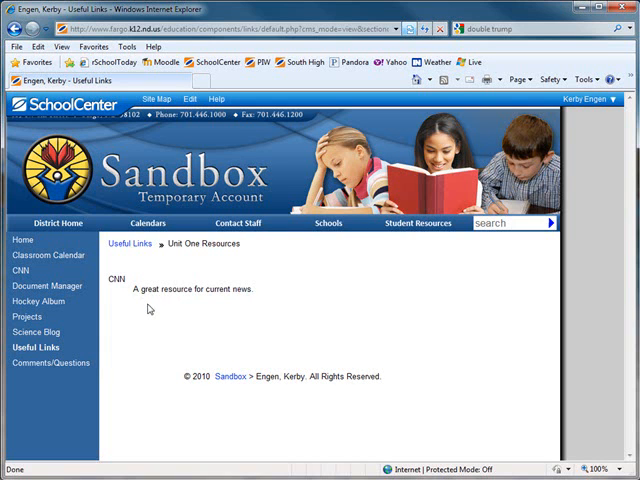
pyautogui.click(38, 348)
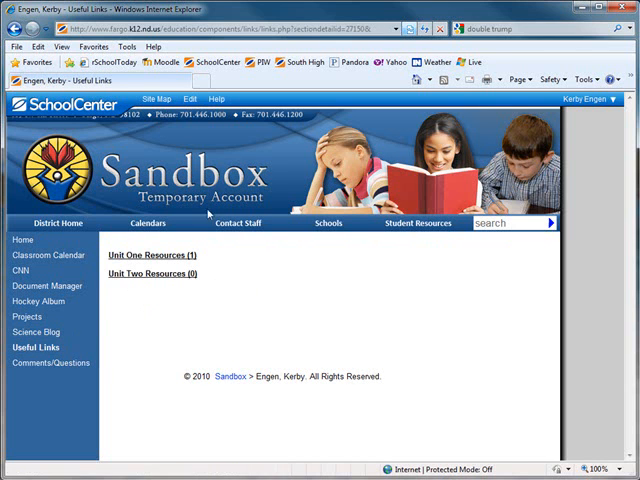
pyautogui.click(188, 98)
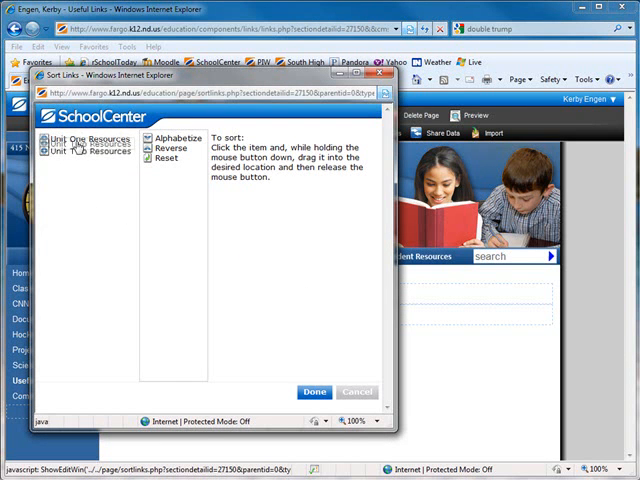
pyautogui.click(314, 392)
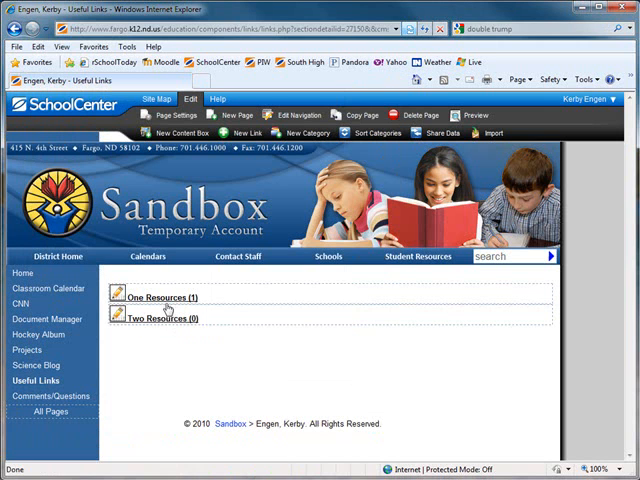
# Step: Edit the CNN link in Unit One Resources and reassign its category to Unit Two Resources
pyautogui.click(160, 296)
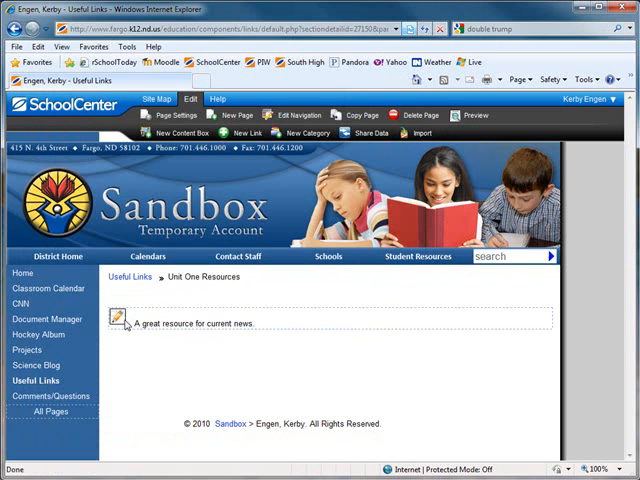
pyautogui.click(124, 320)
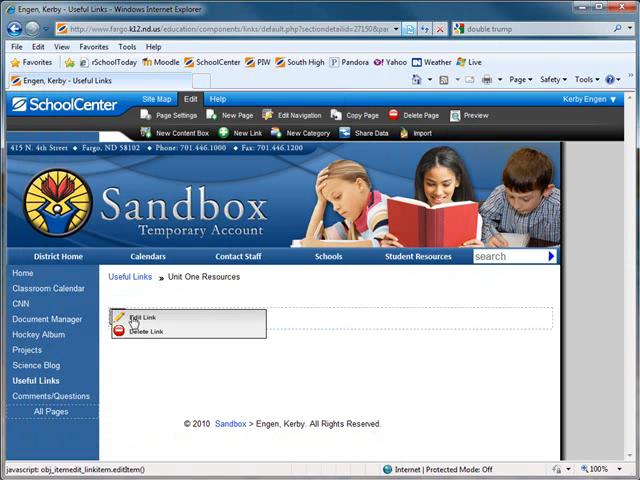
pyautogui.click(144, 312)
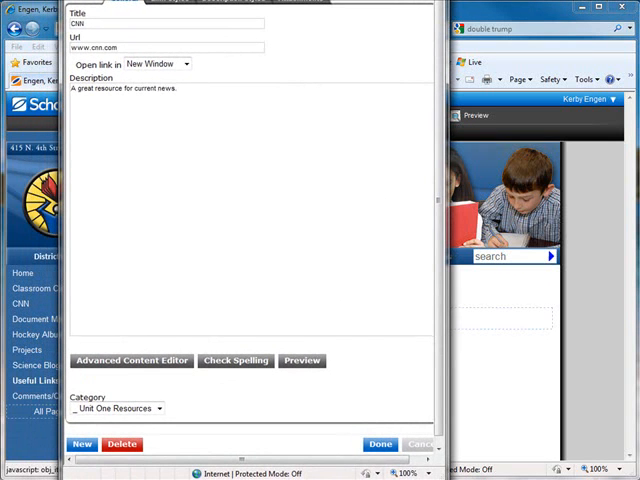
pyautogui.moveTo(212, 404)
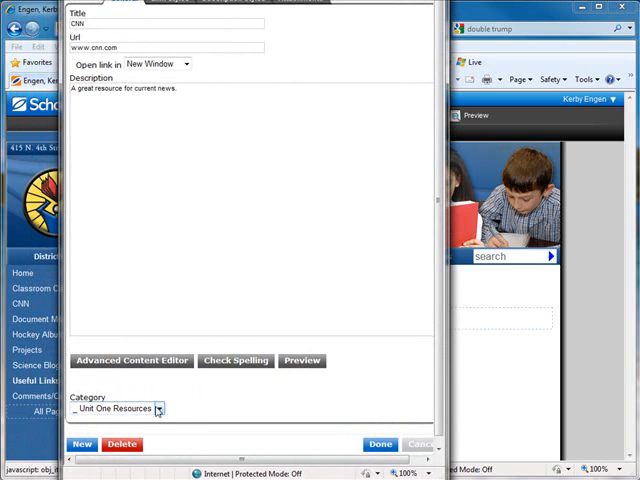
pyautogui.click(160, 408)
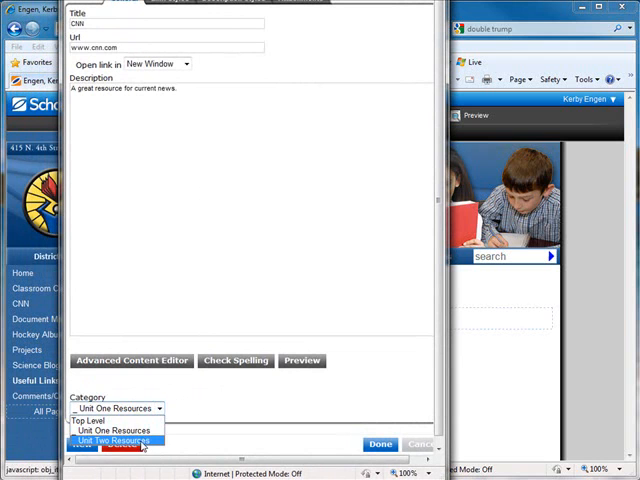
pyautogui.click(116, 440)
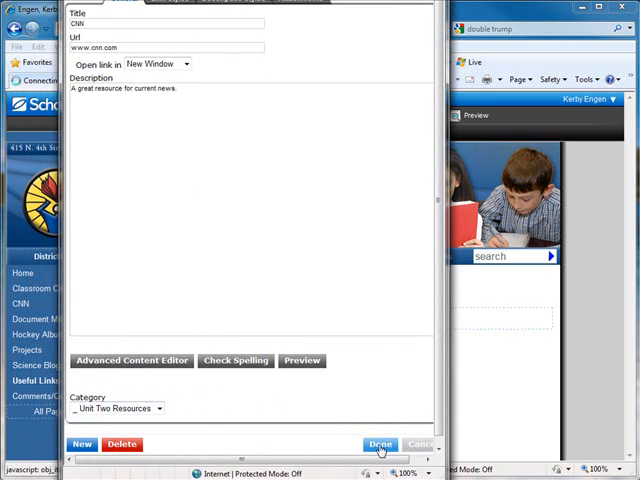
pyautogui.click(380, 444)
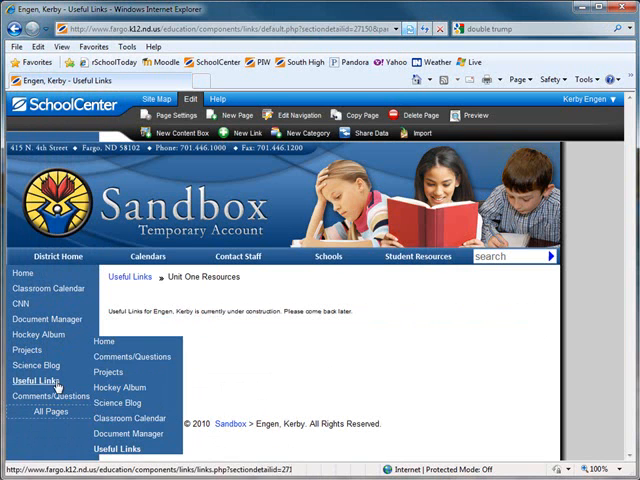